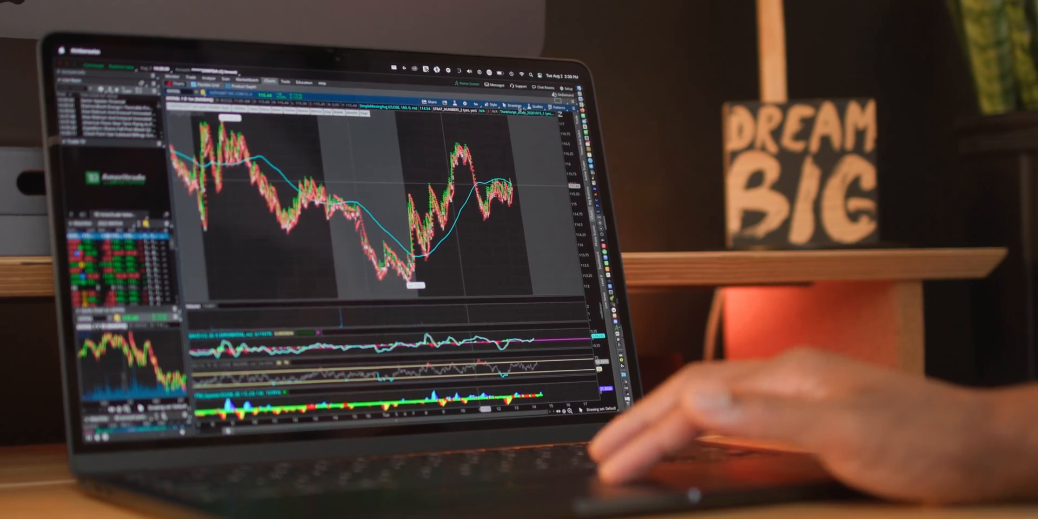
Open System Report from About This Mac to view the M1 chip, 8 cores and 8 GB memory
left_click(480, 118)
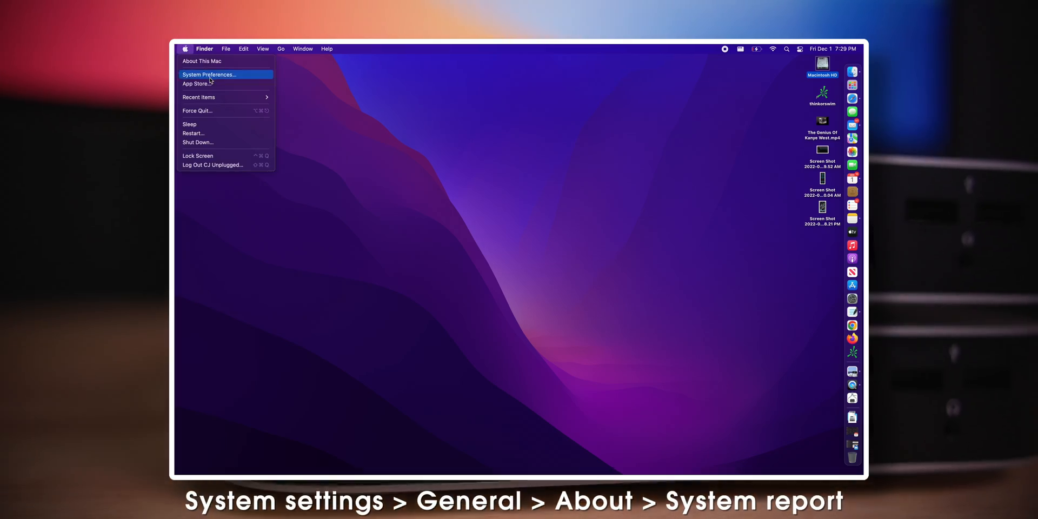
left_click(202, 60)
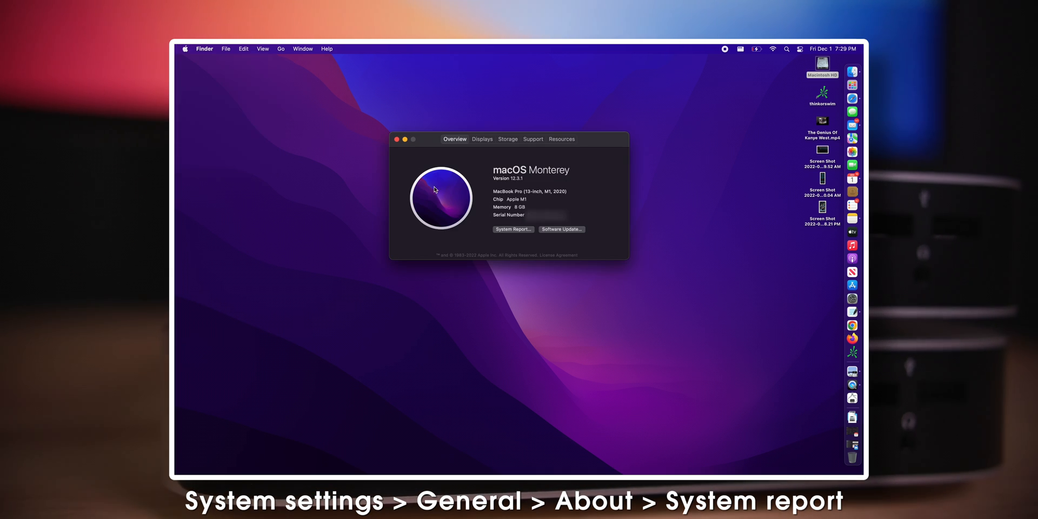
left_click(512, 229)
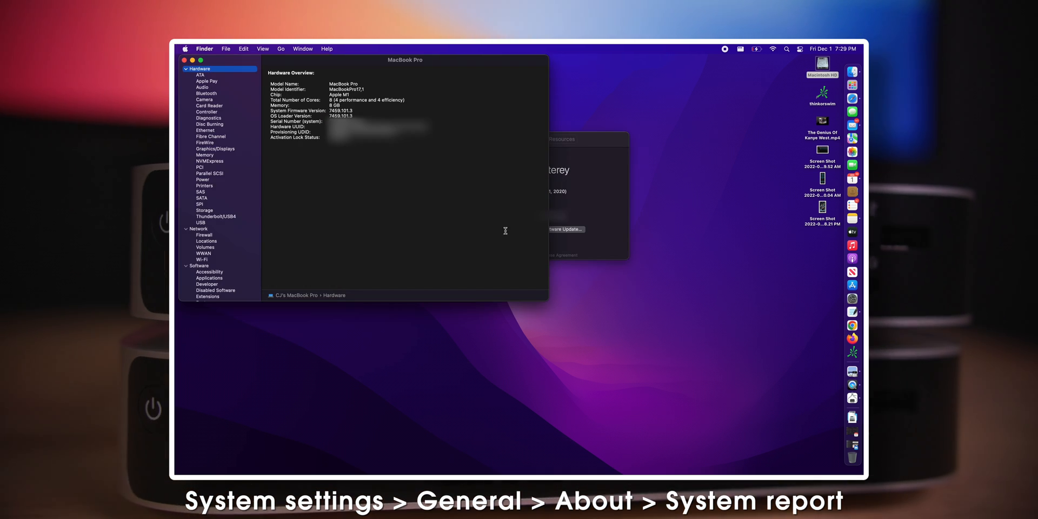